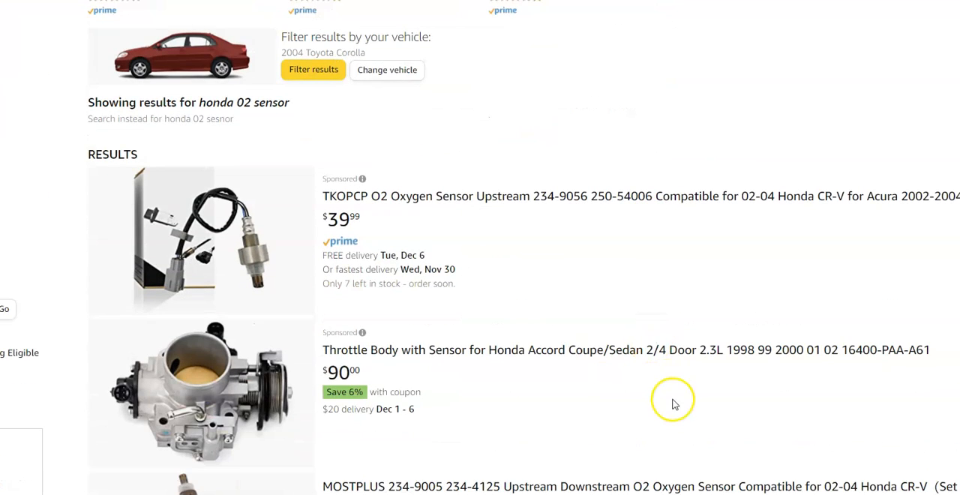
scroll(down, 3)
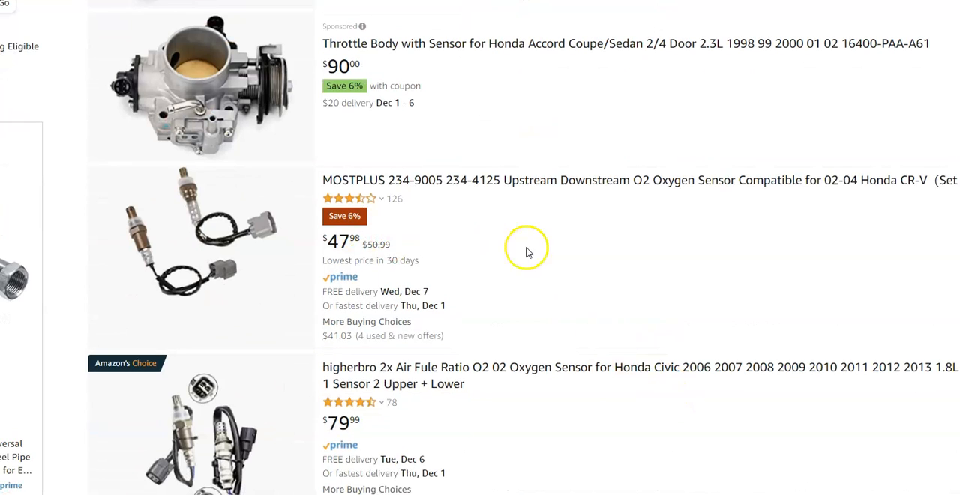
scroll(down, 3)
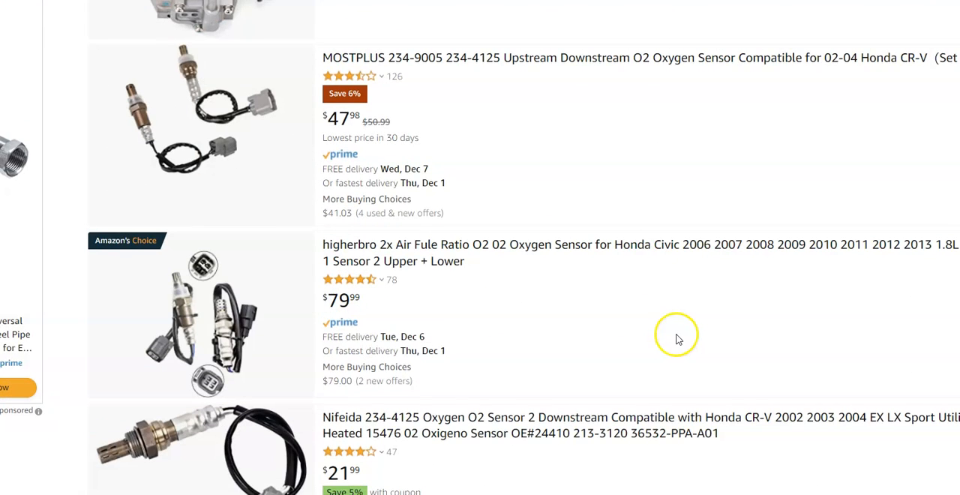
scroll(down, 3)
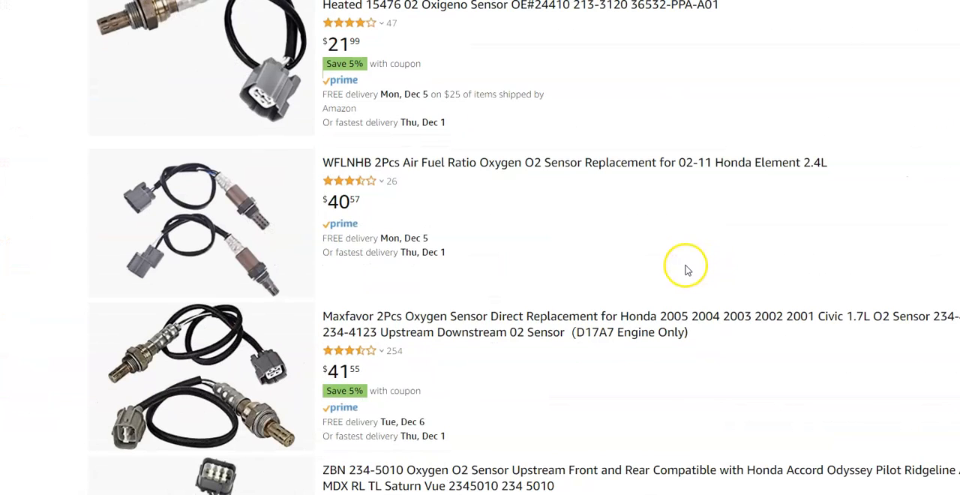
mouse_move(649, 246)
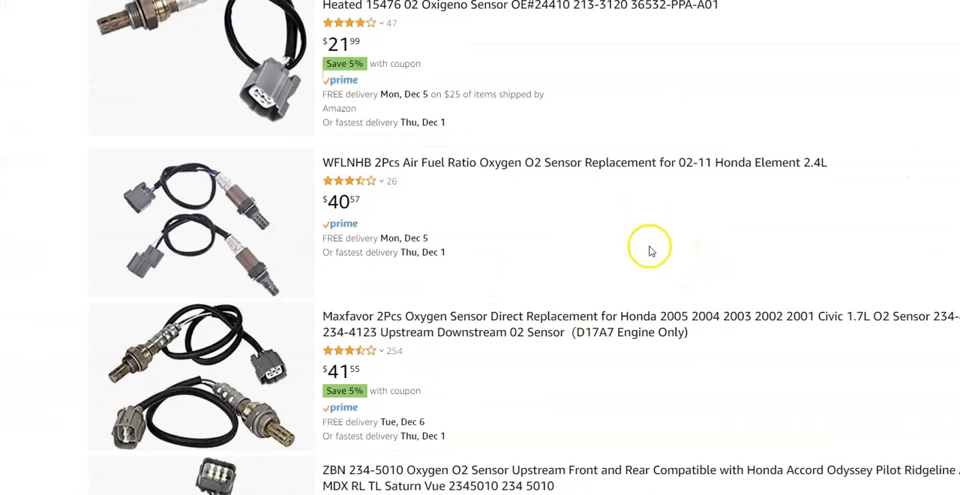
scroll(down, 3)
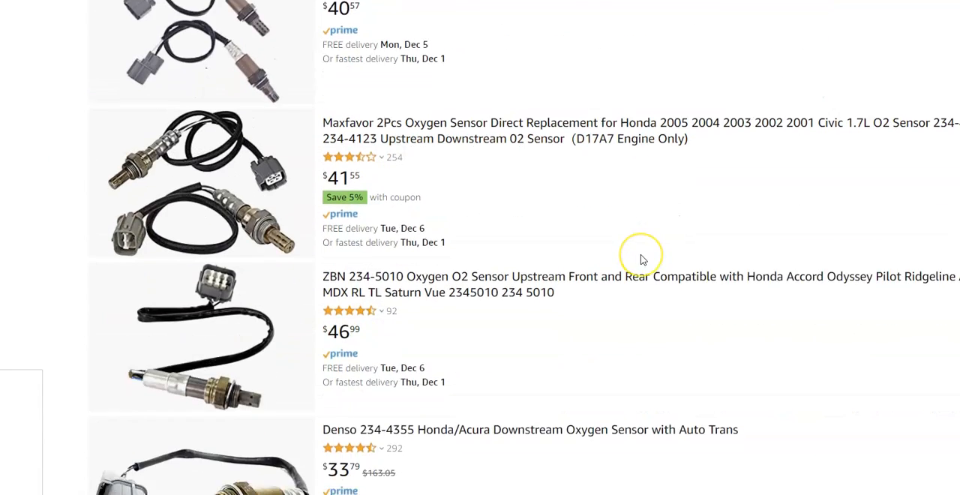